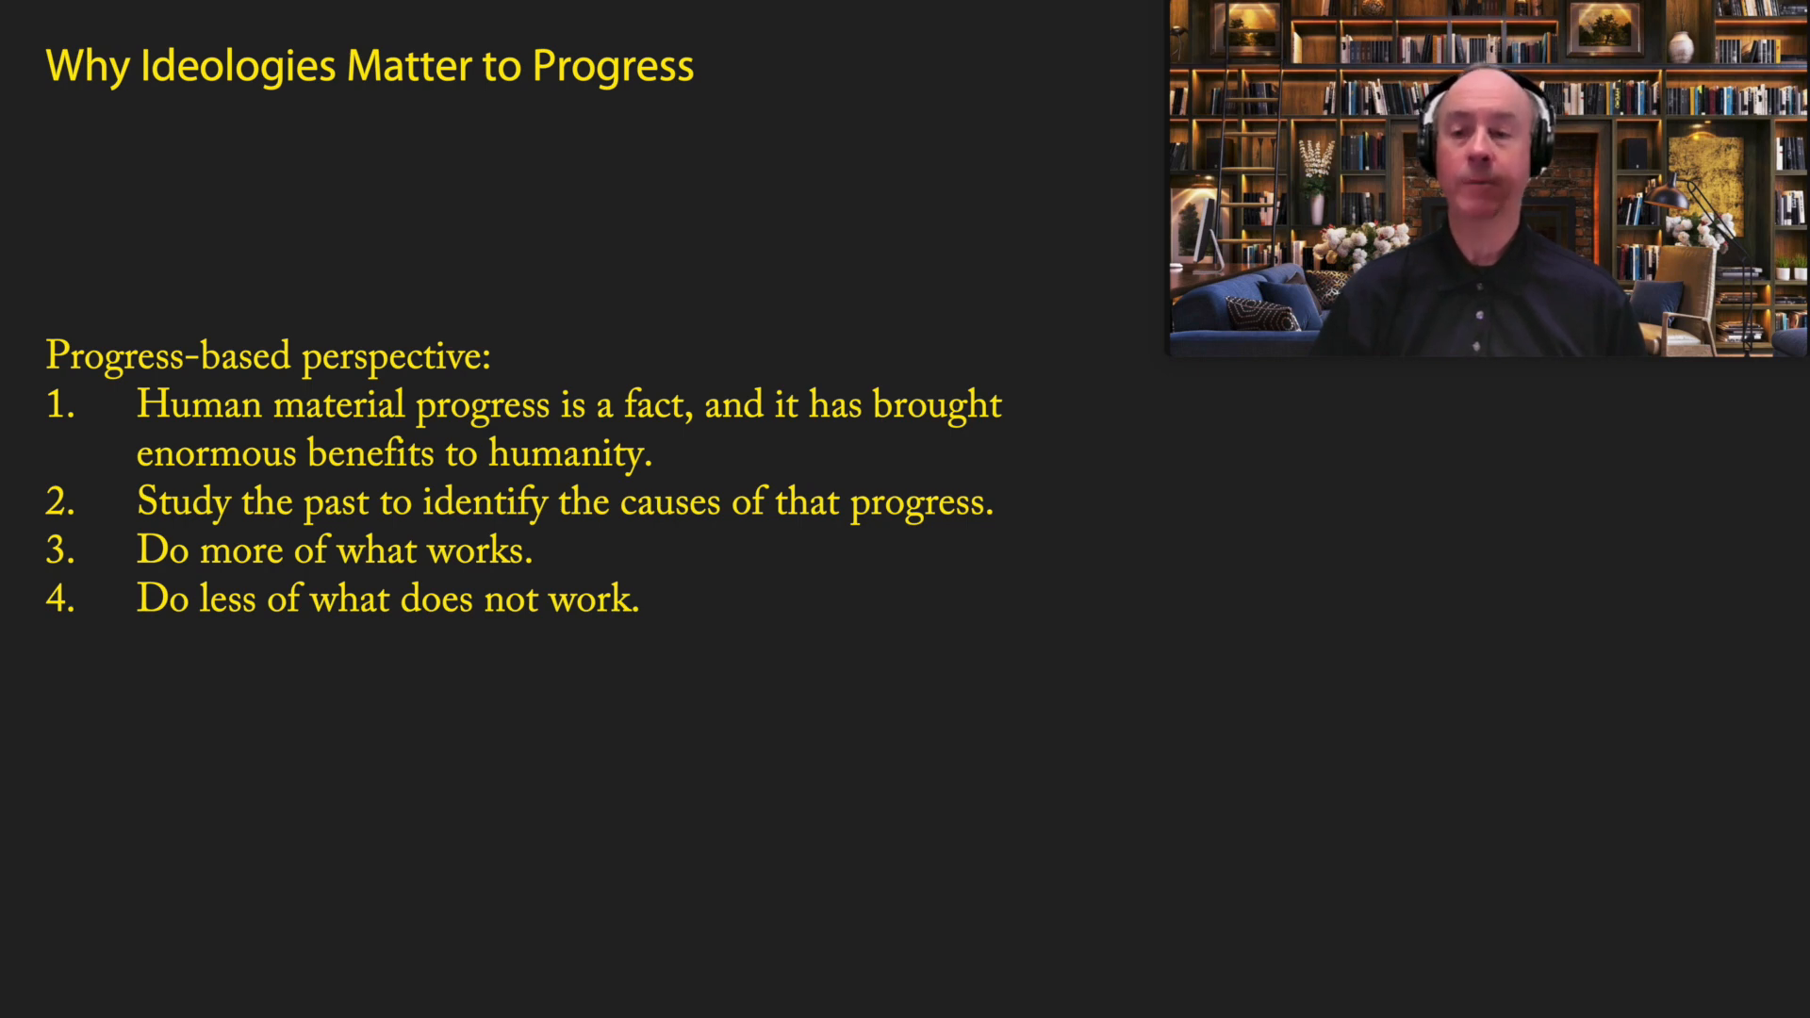
key("right")
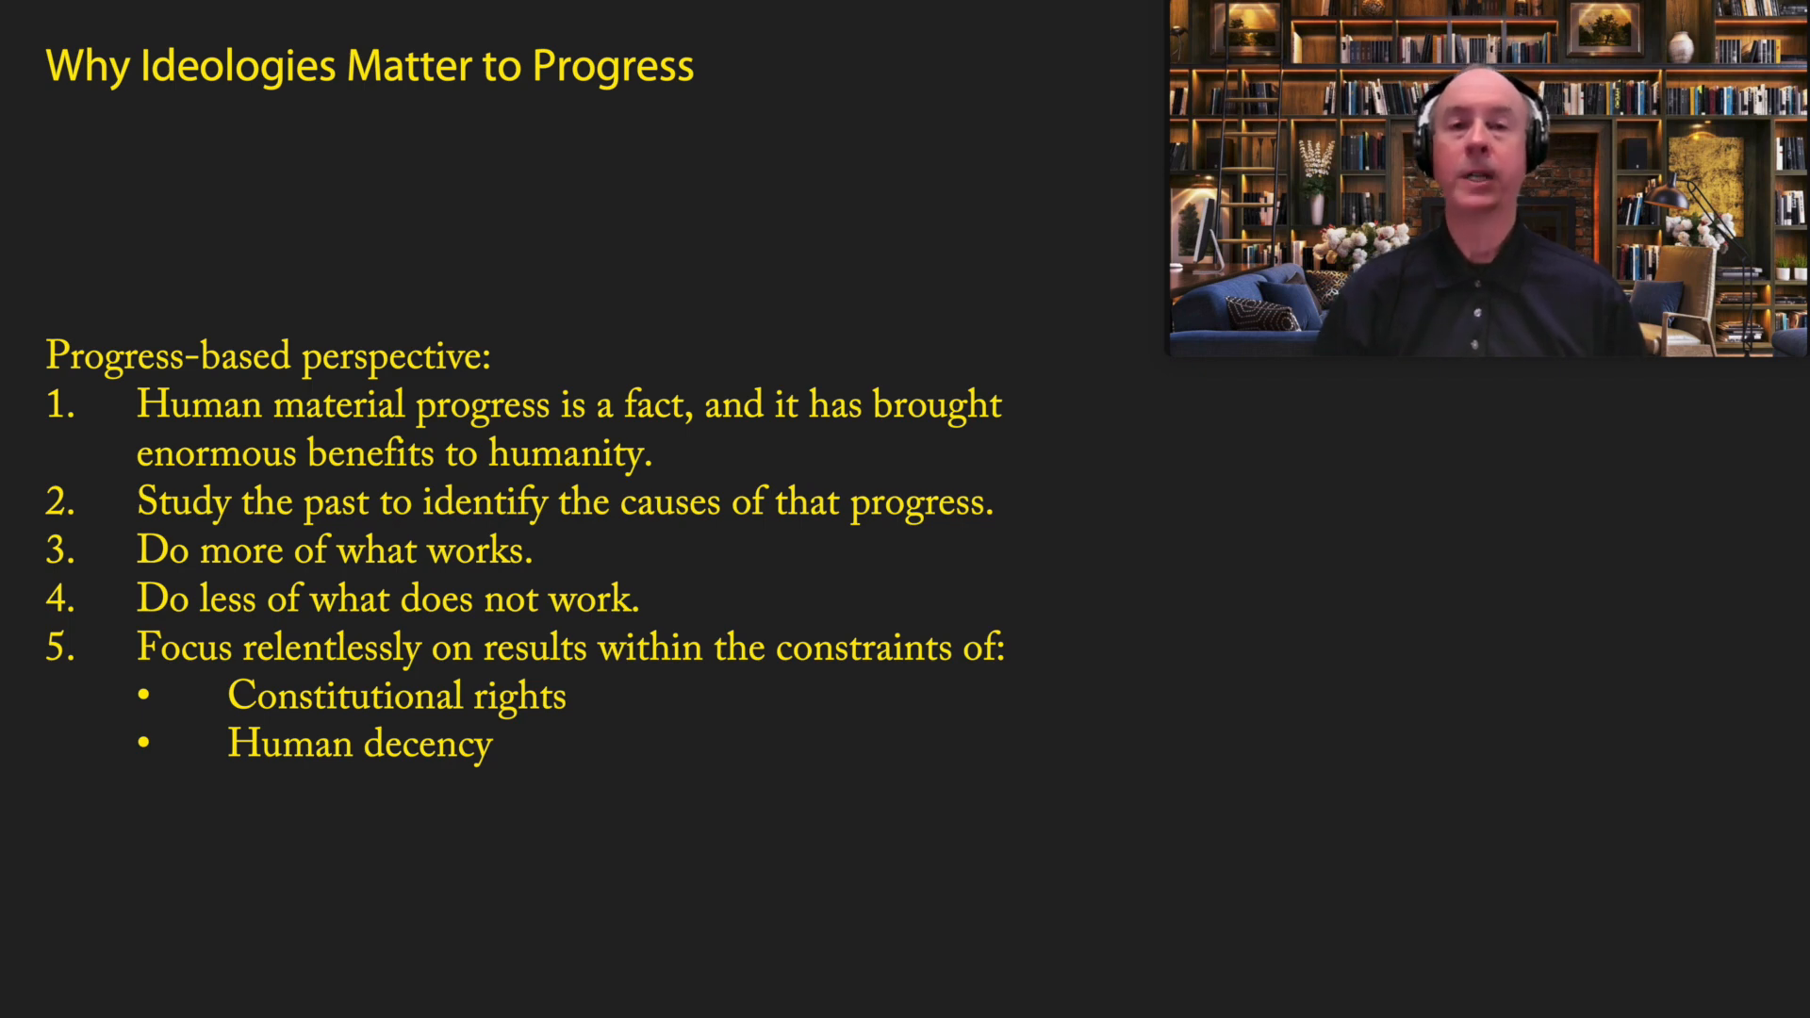
key("Right")
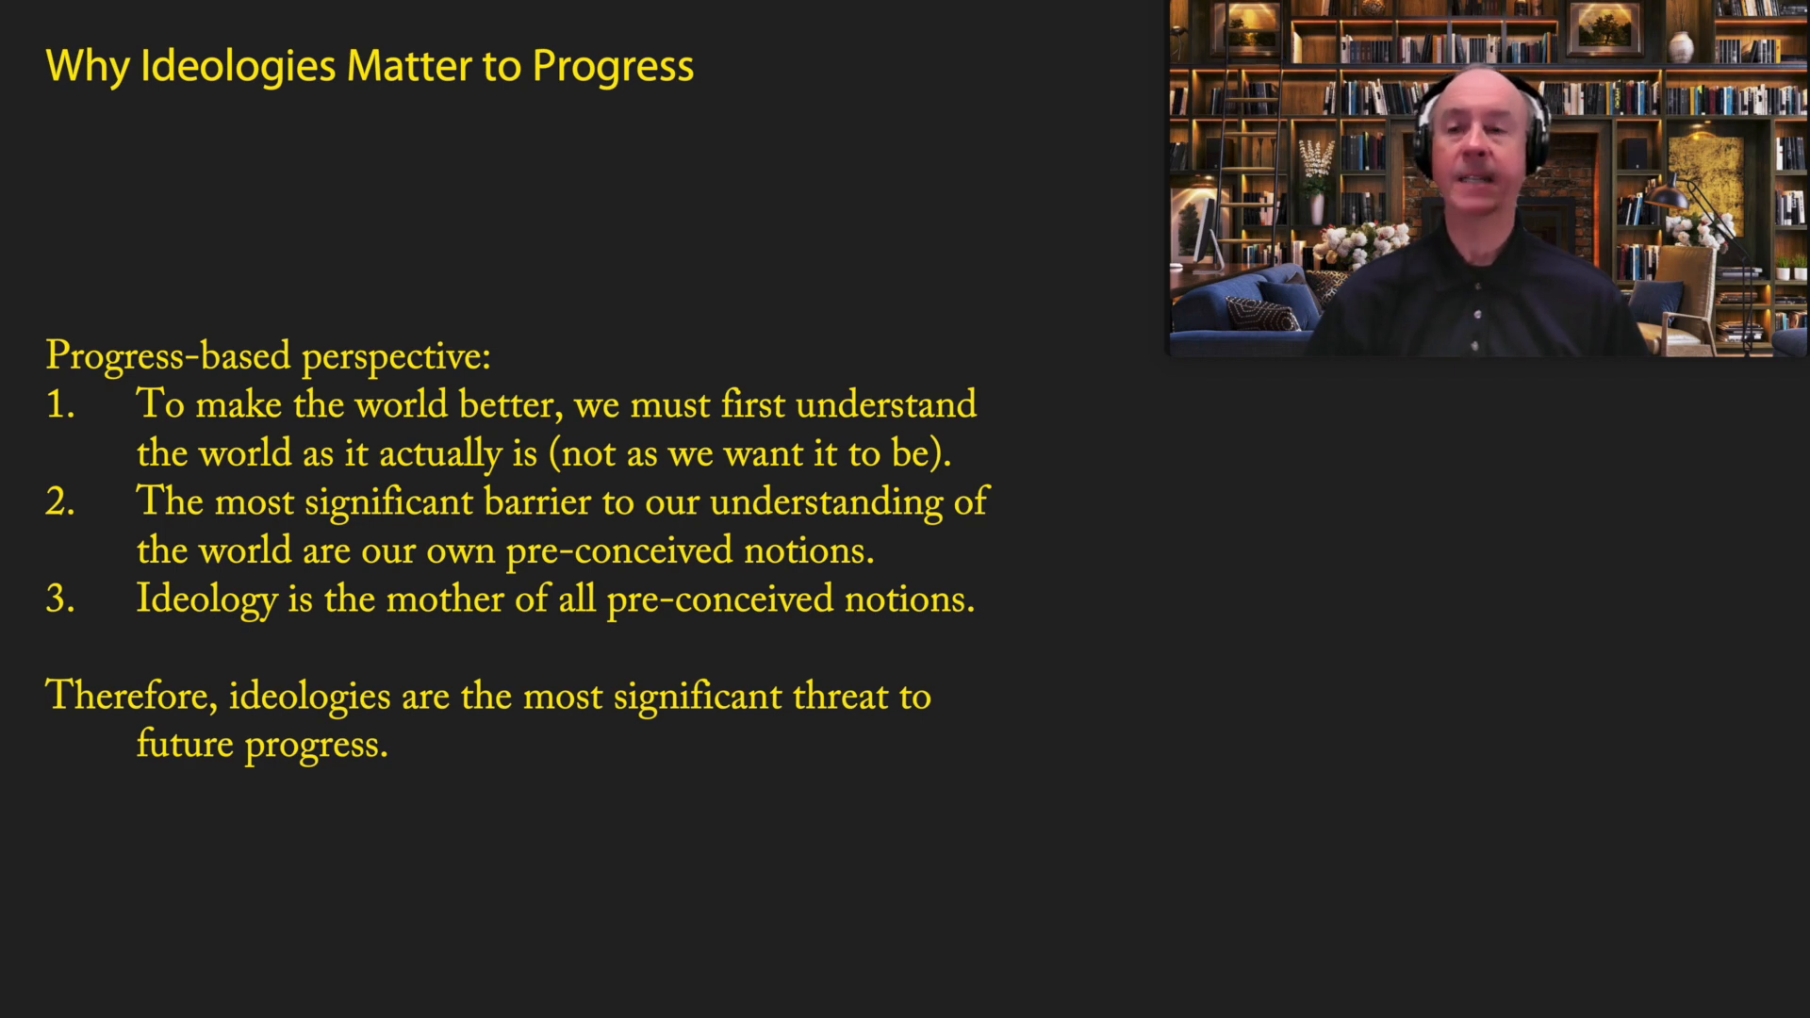
key("right")
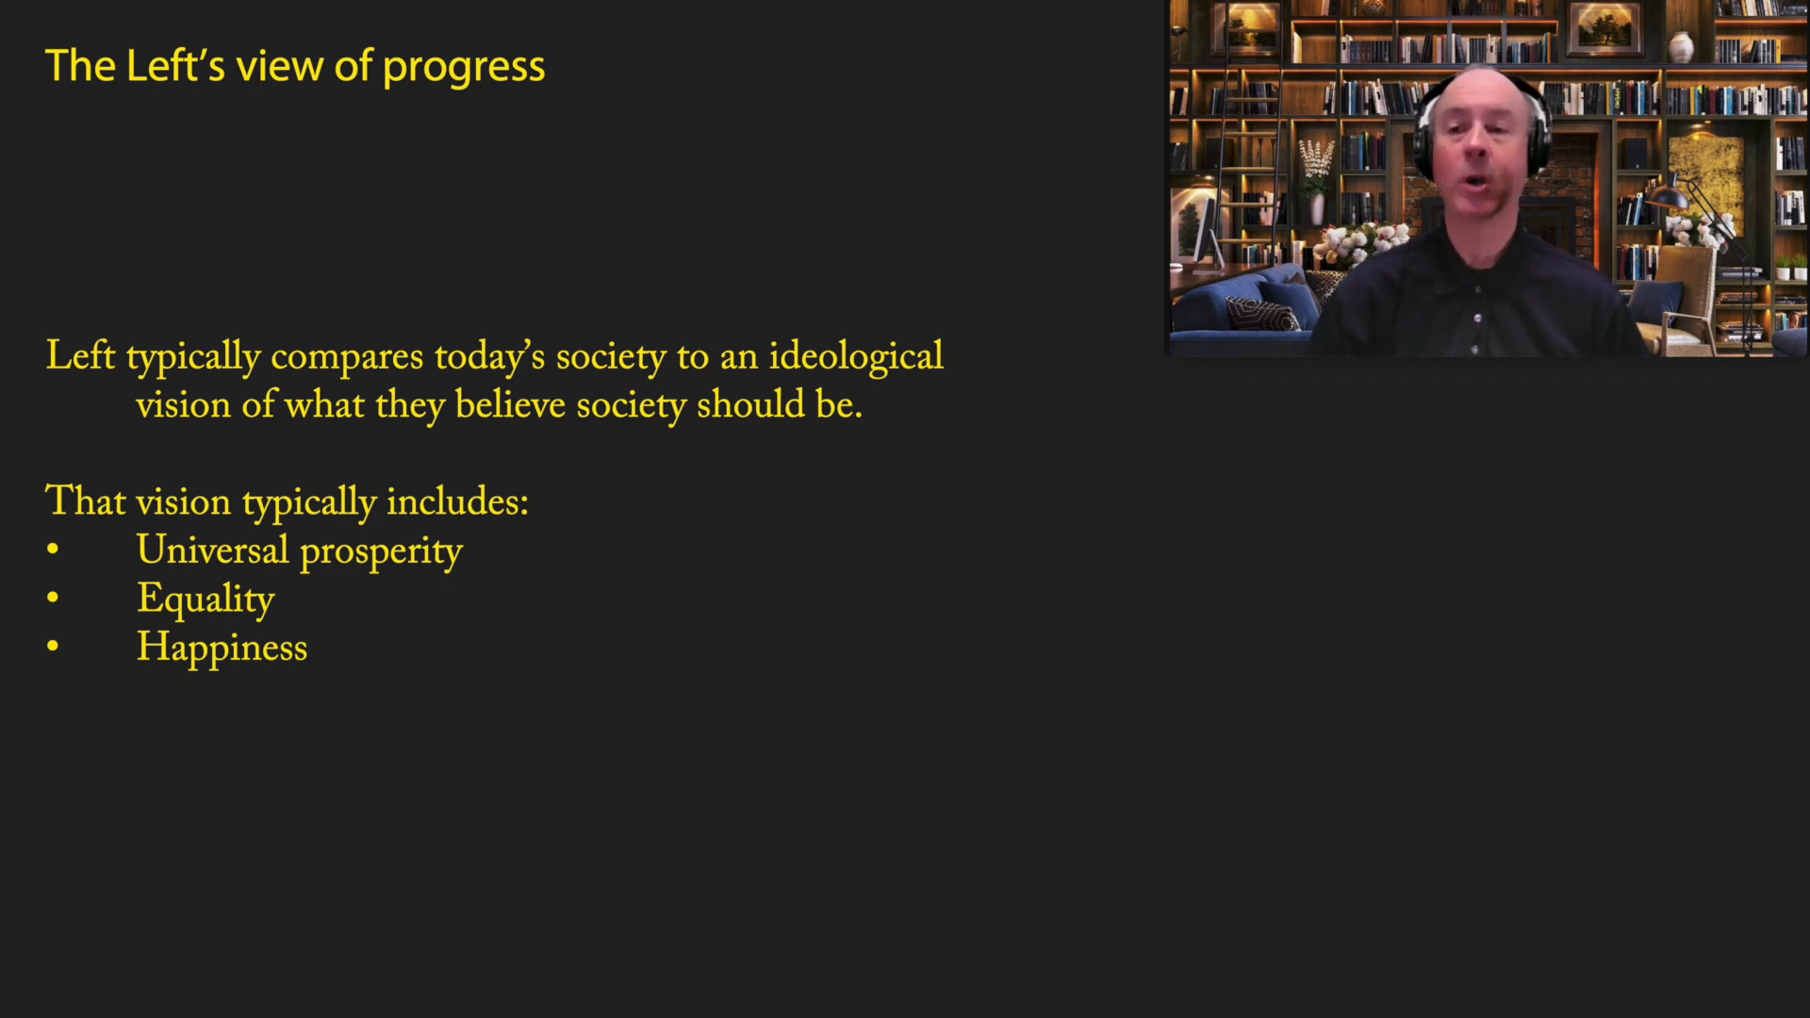
key("right")
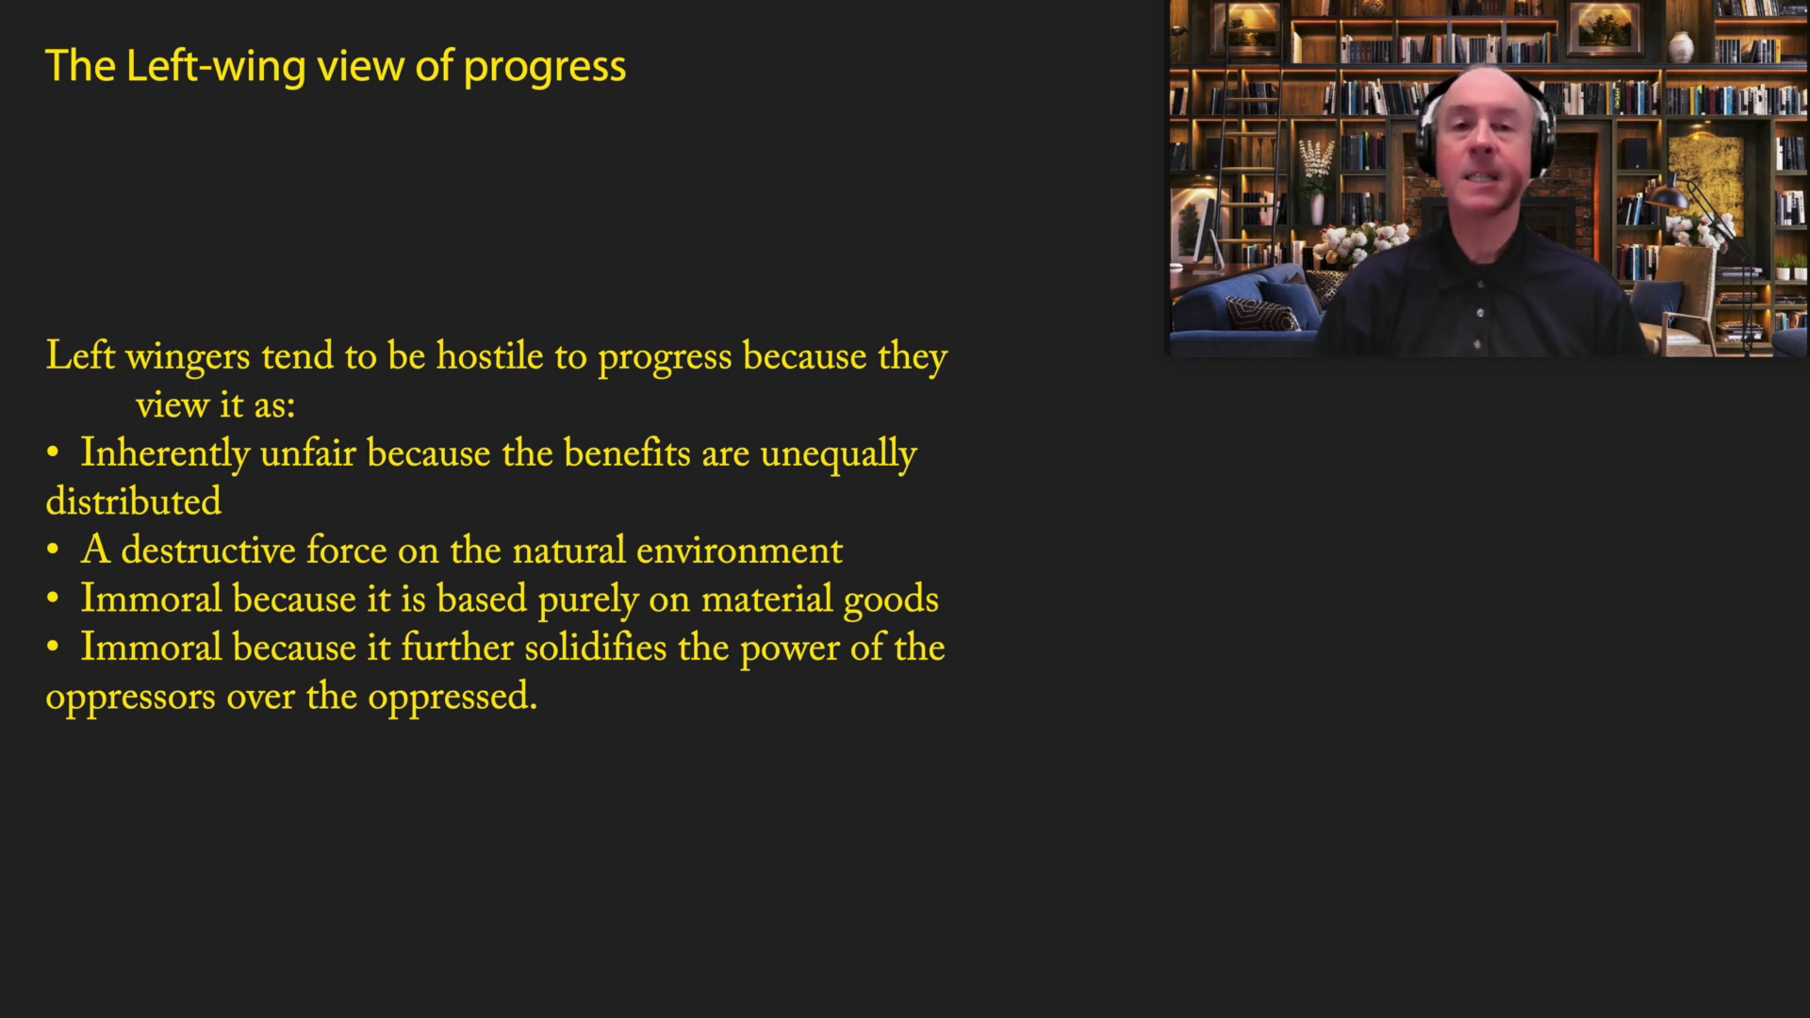
key("right")
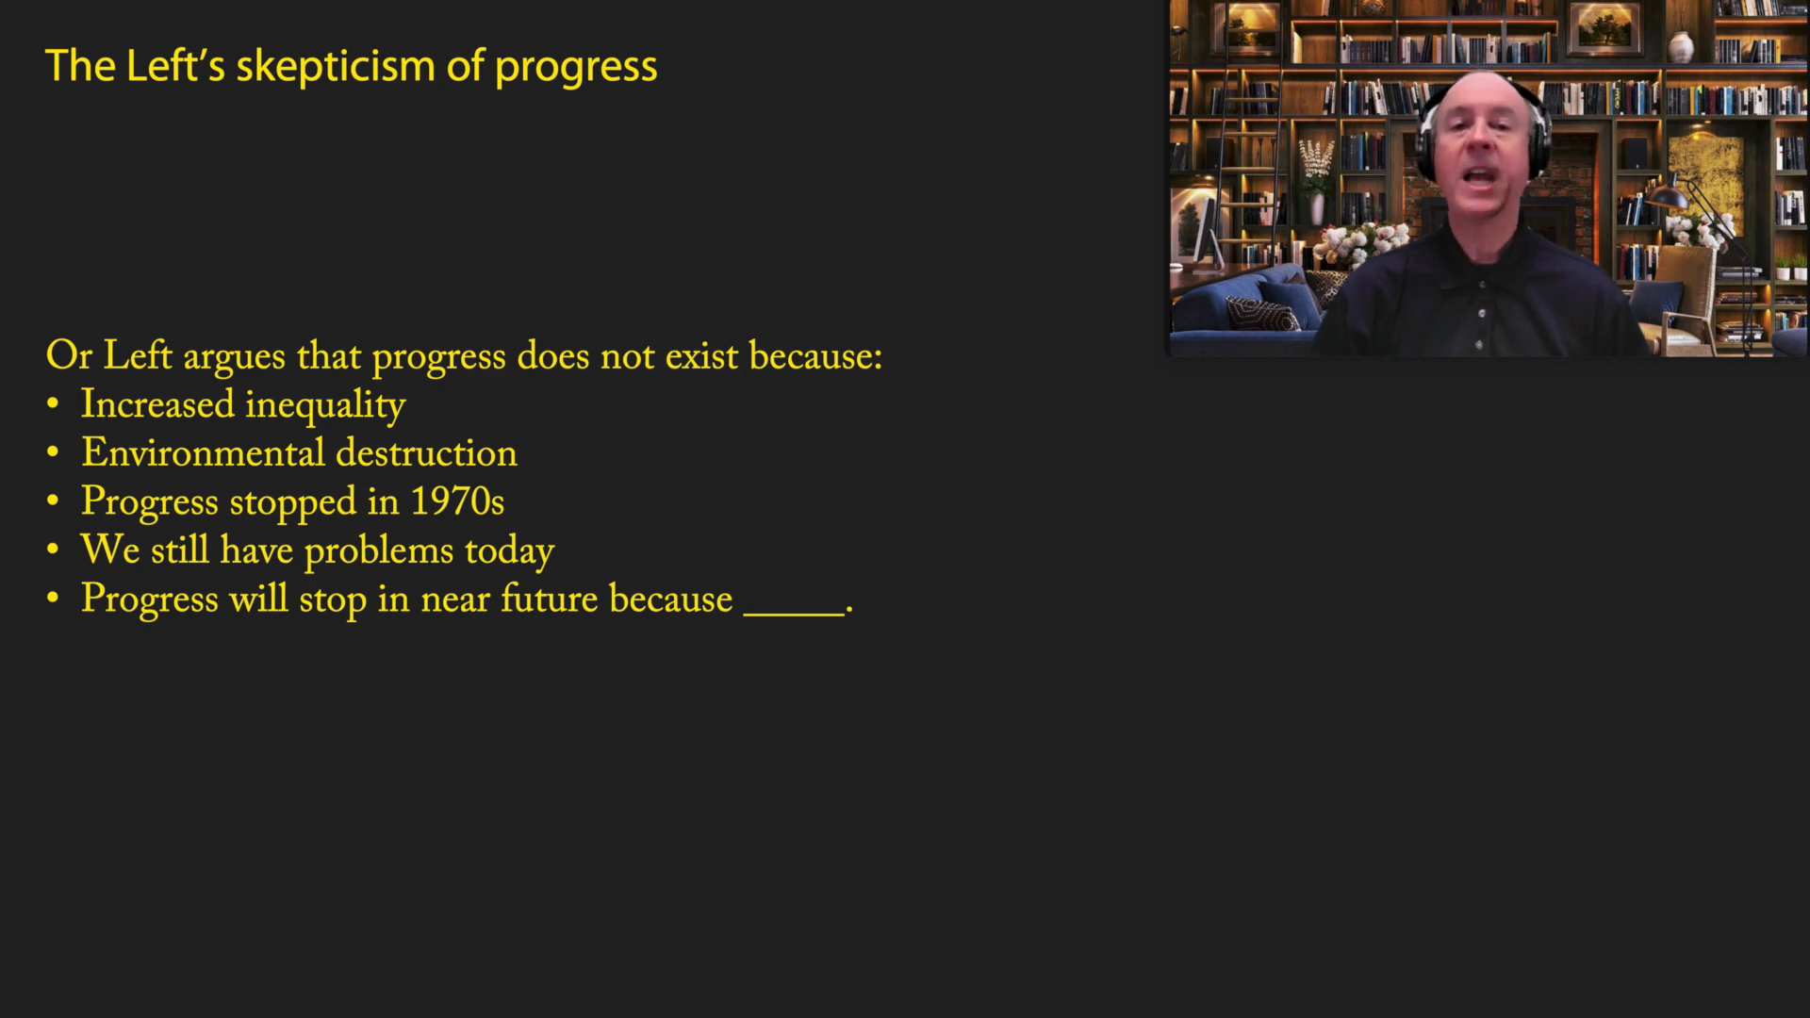
key("Right")
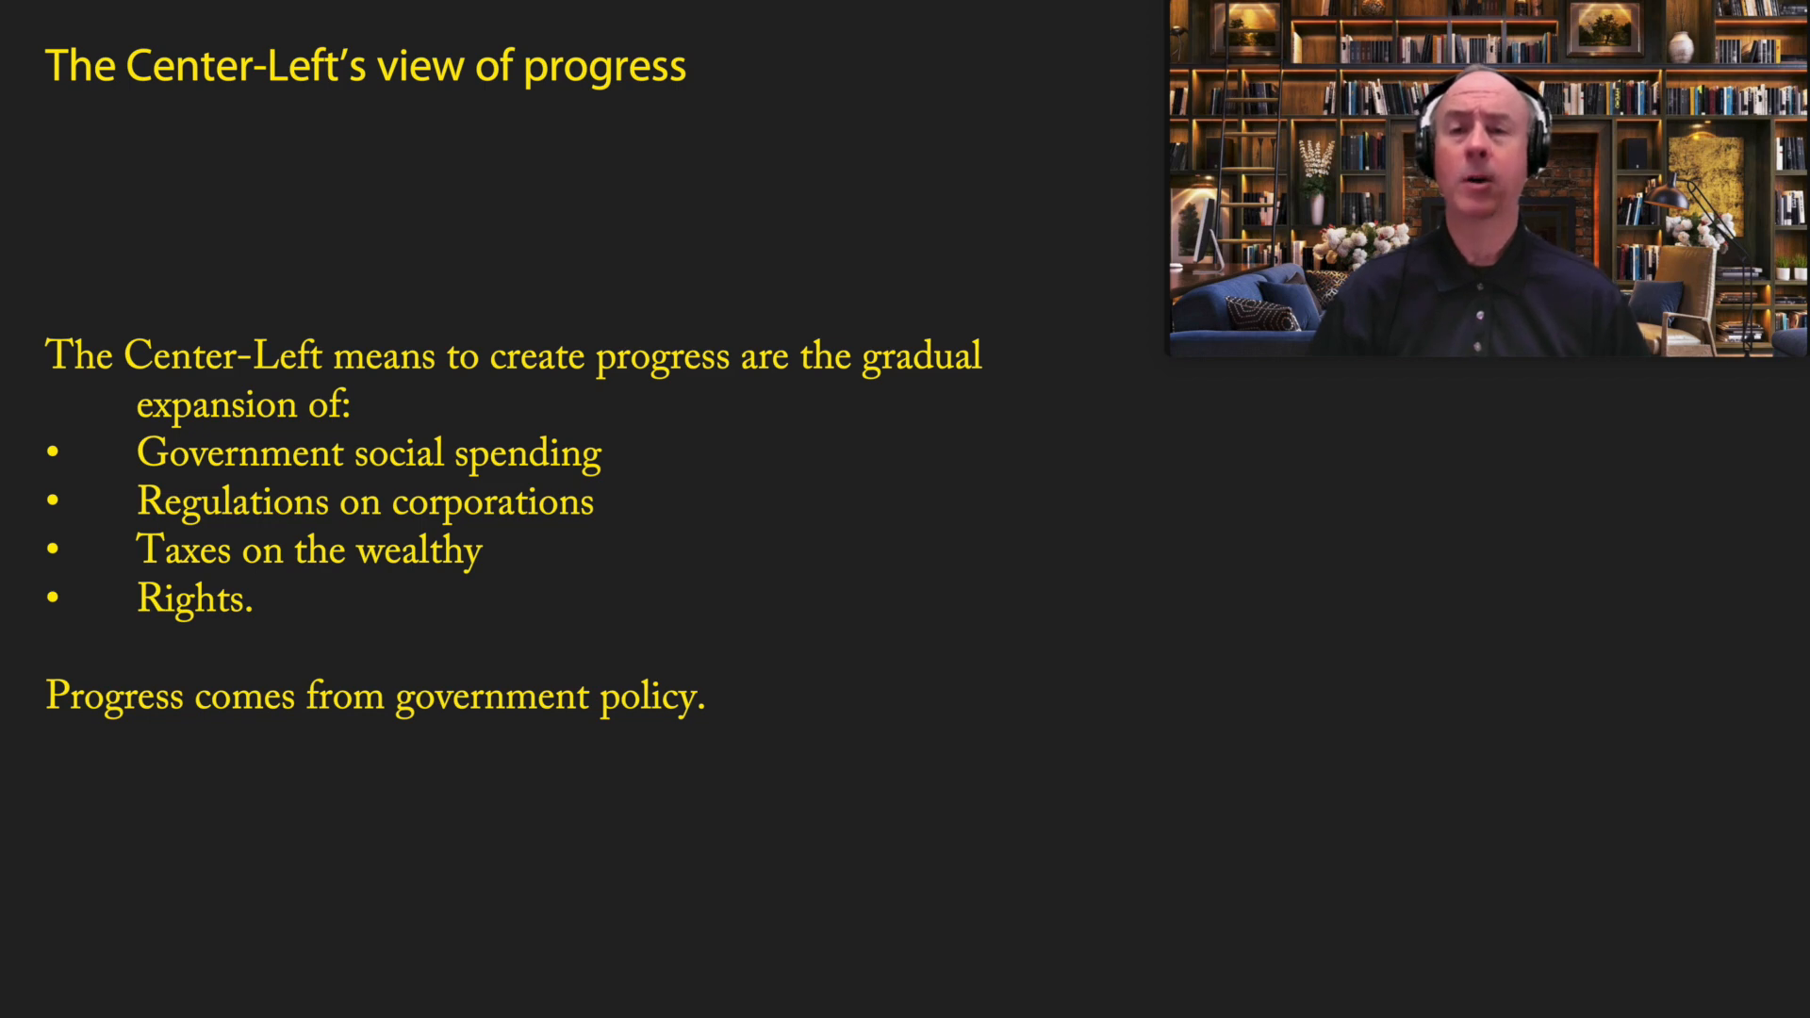
key("Right")
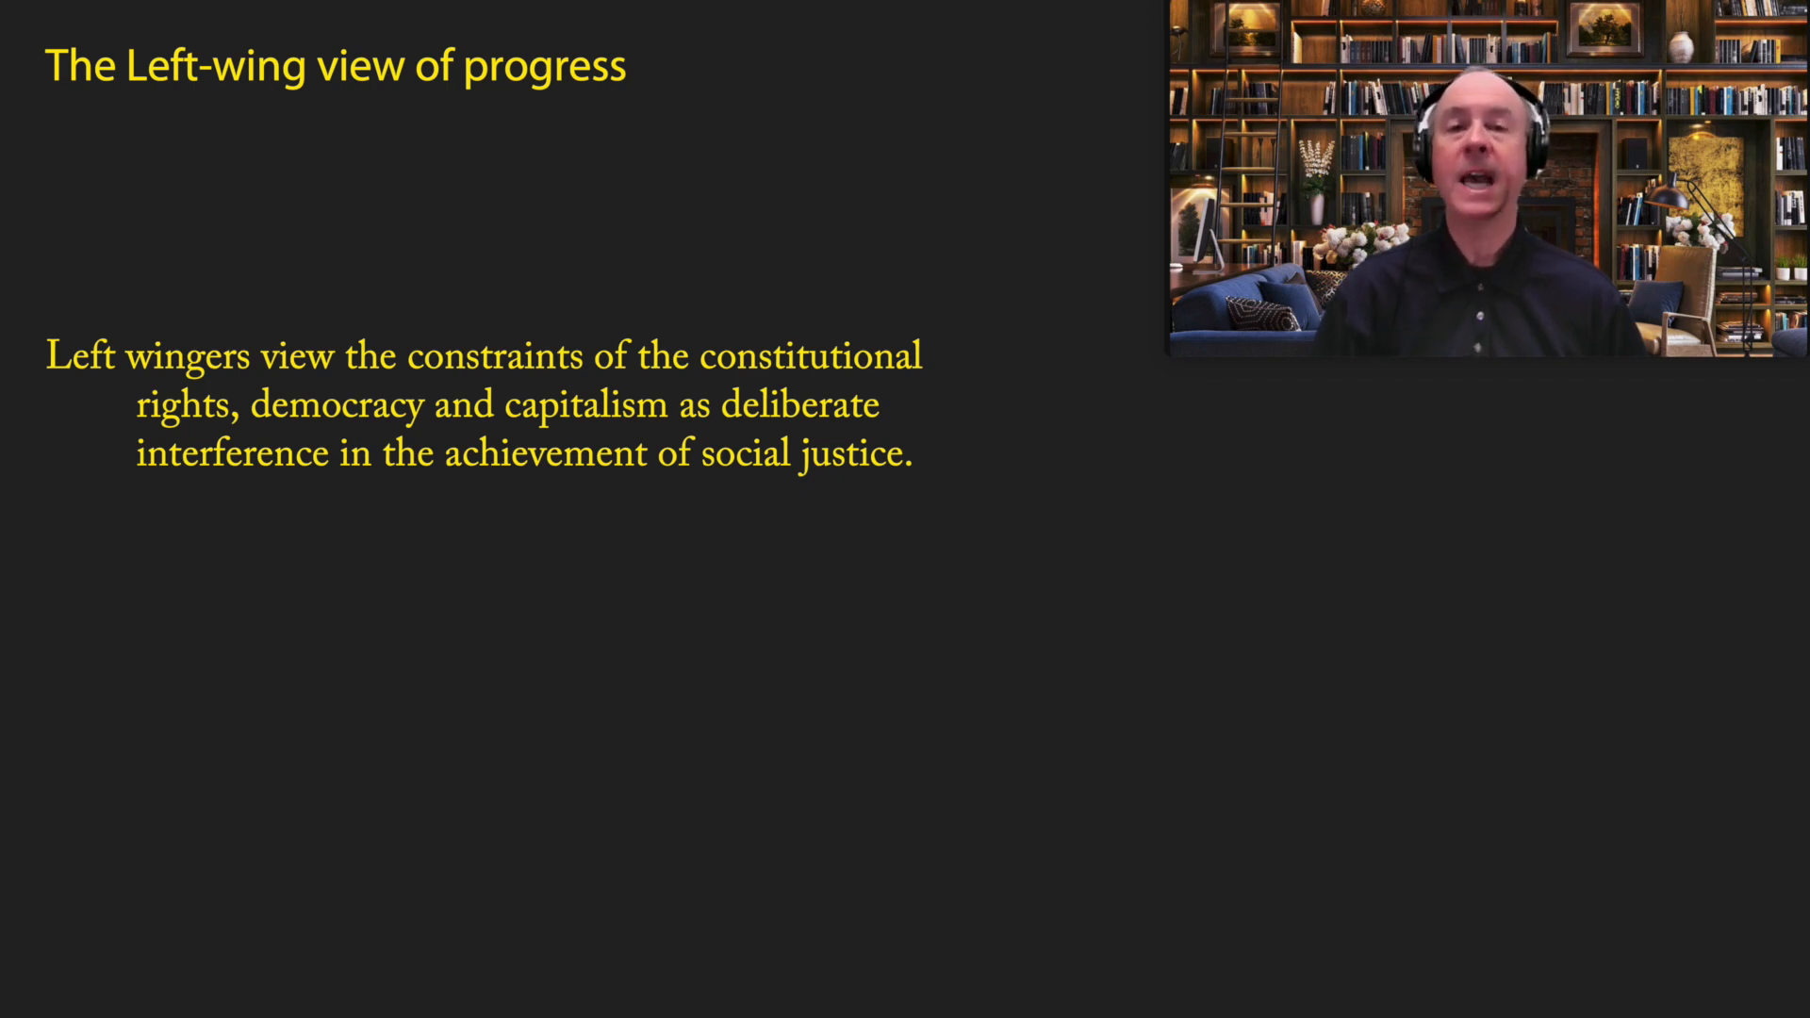
key("right")
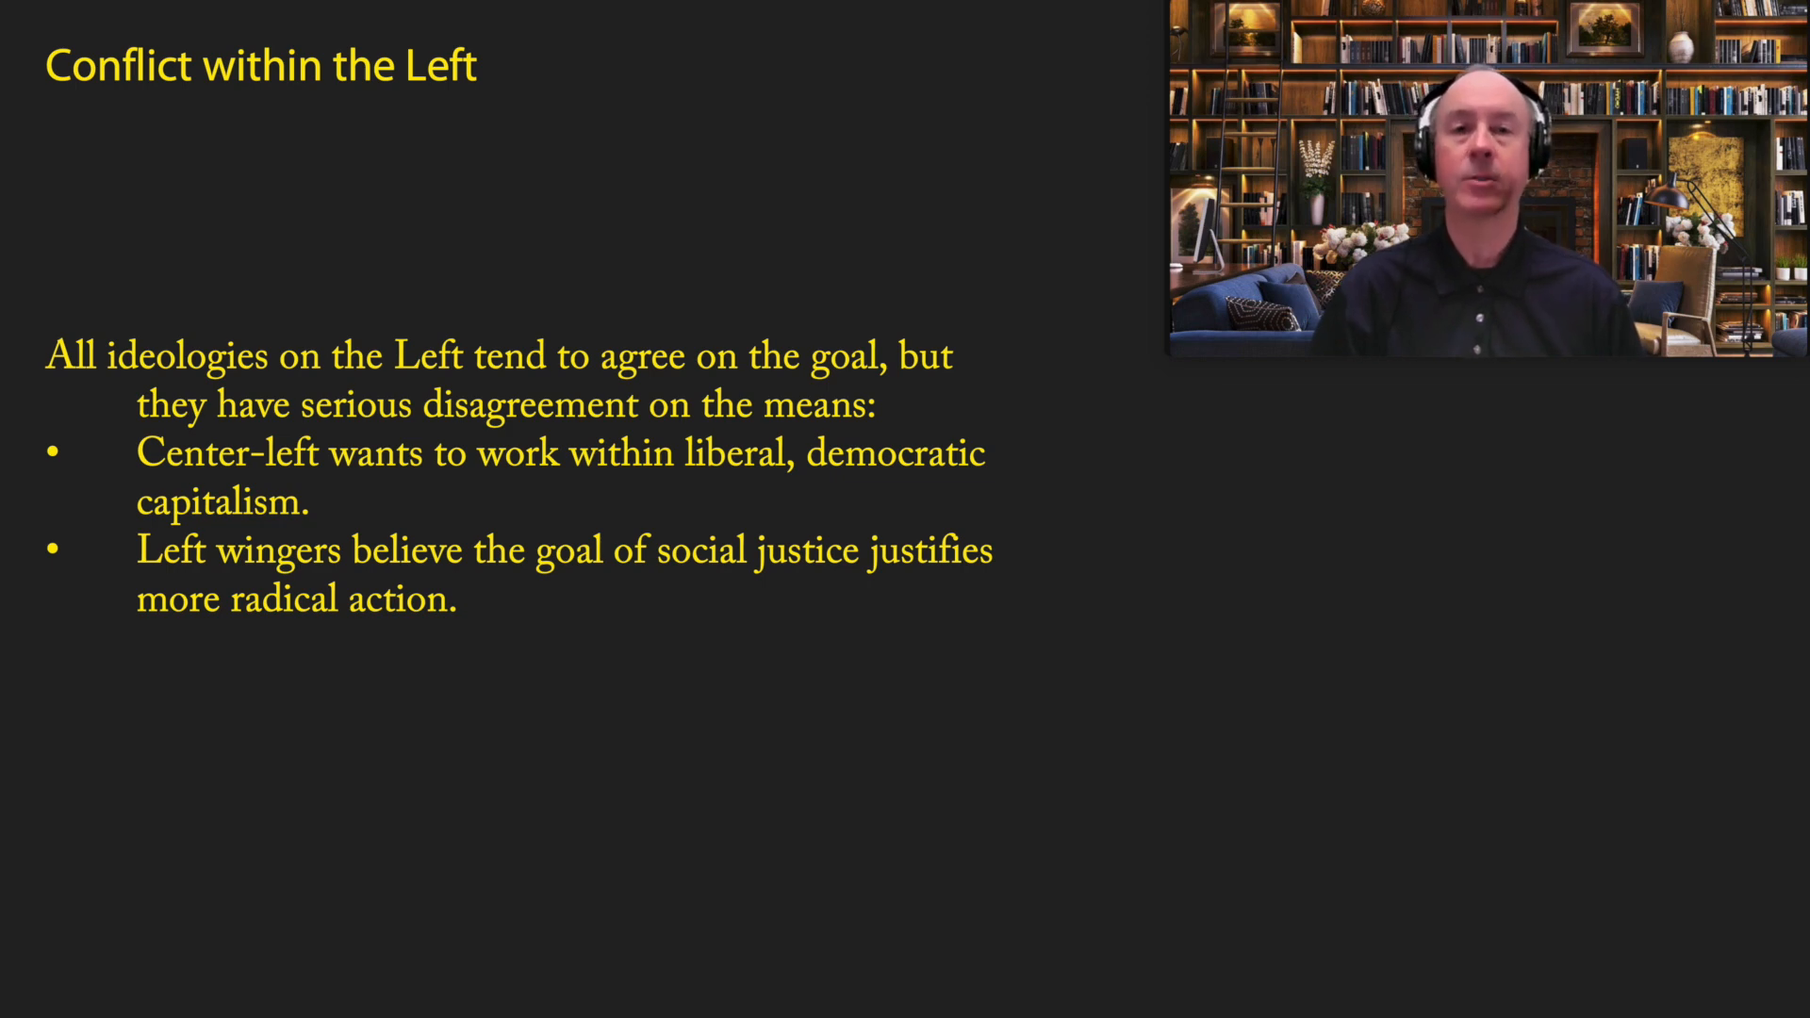
key("right")
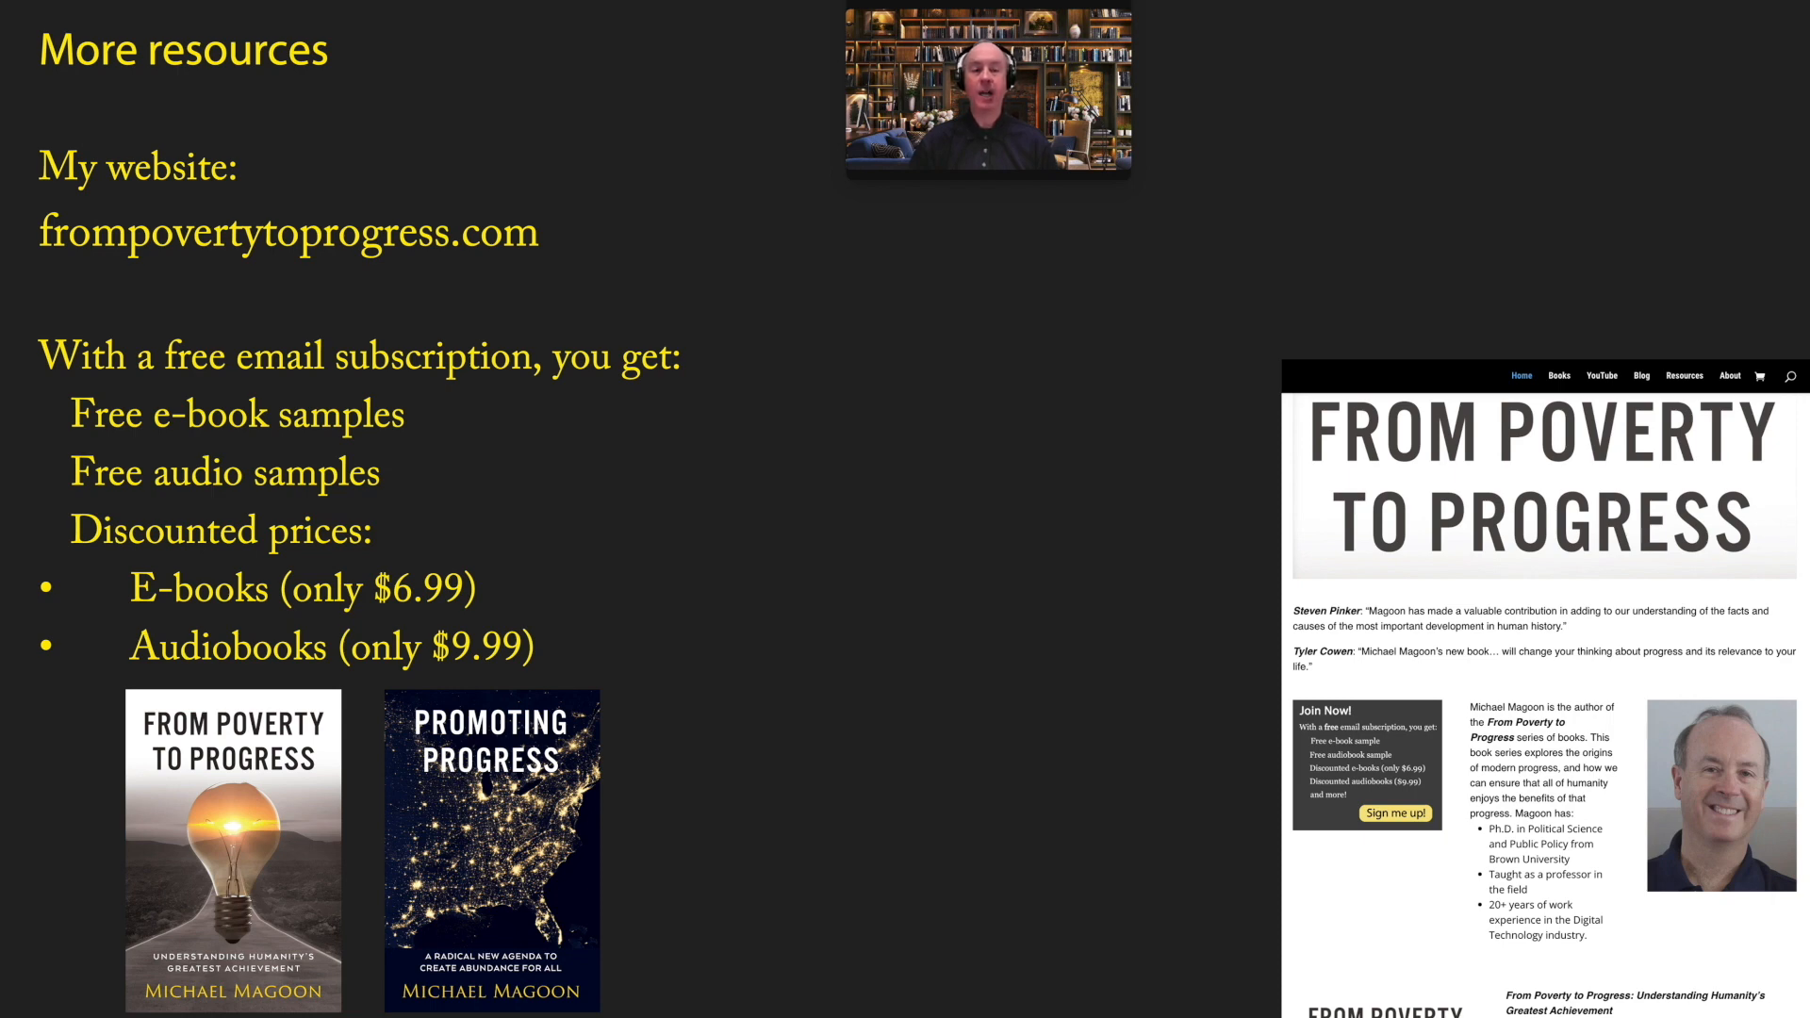
key("Right")
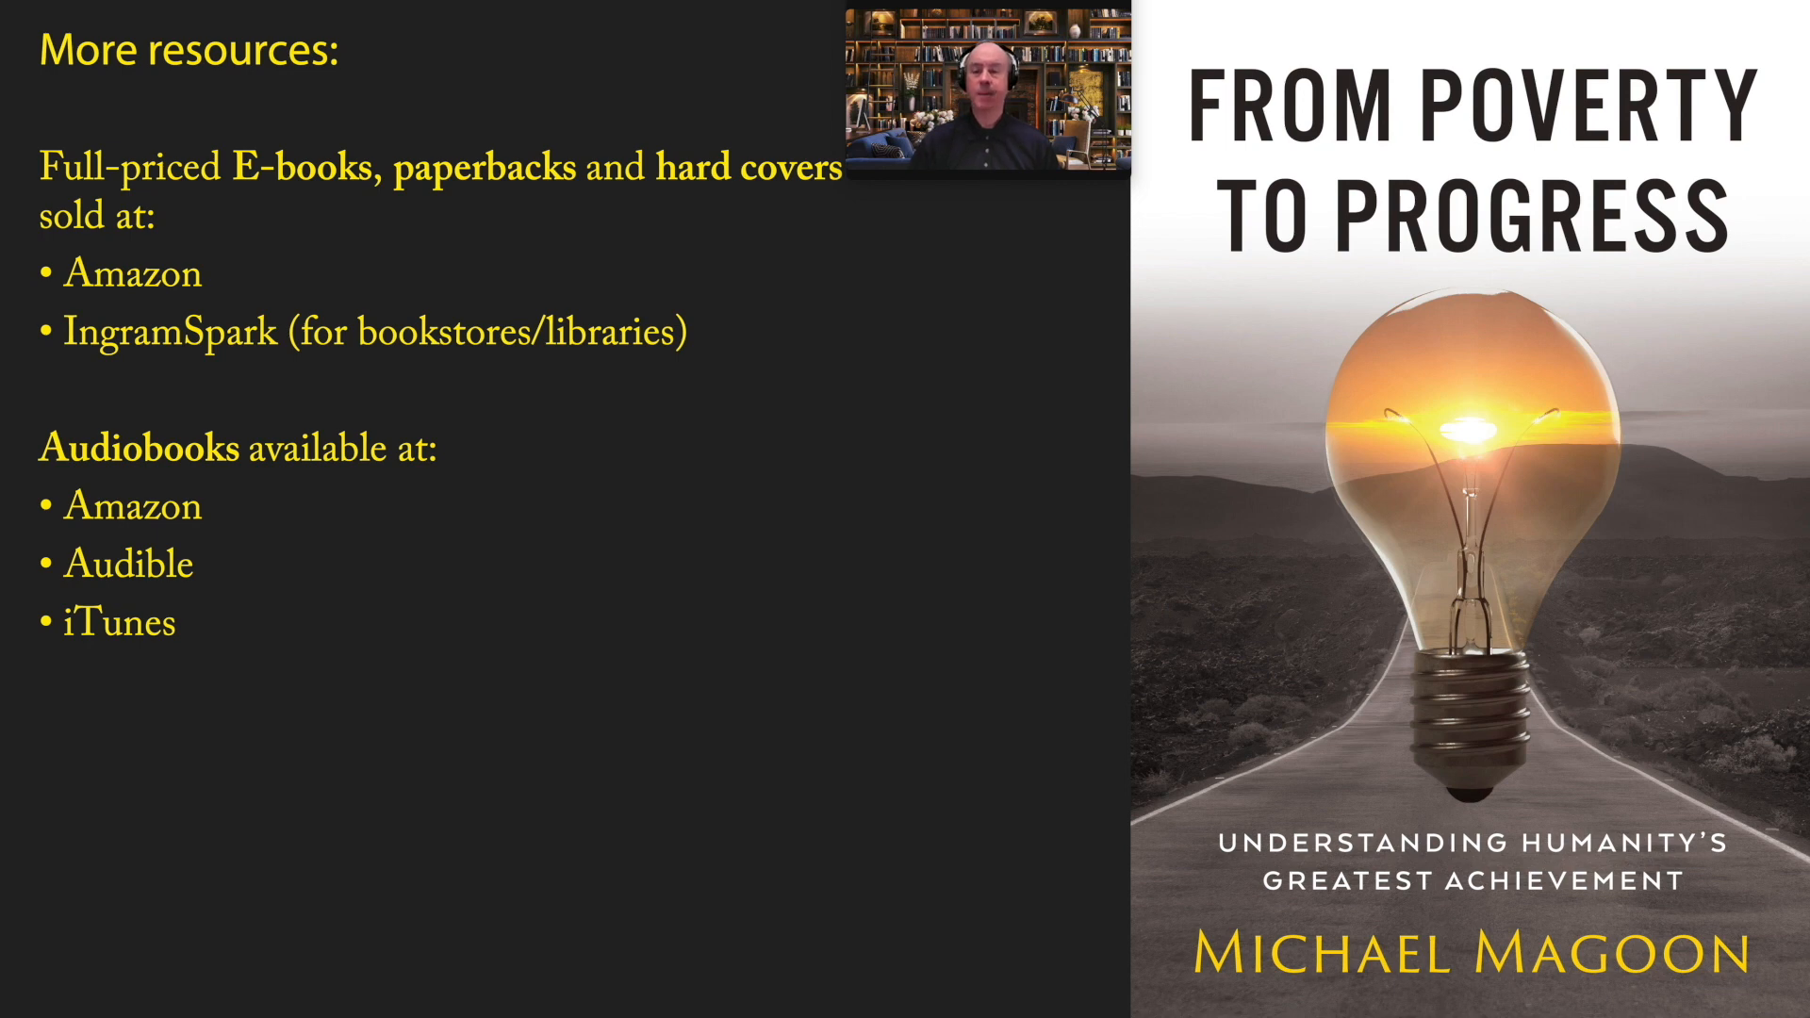